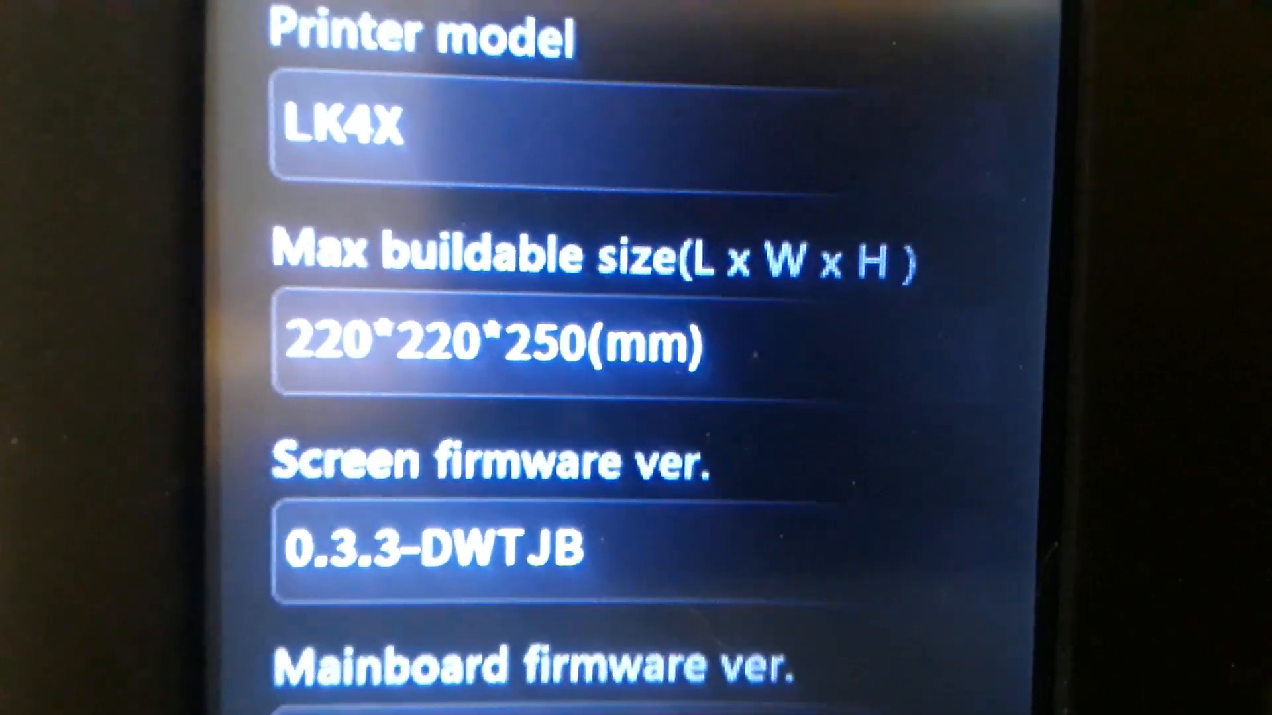
scroll("down", 3)
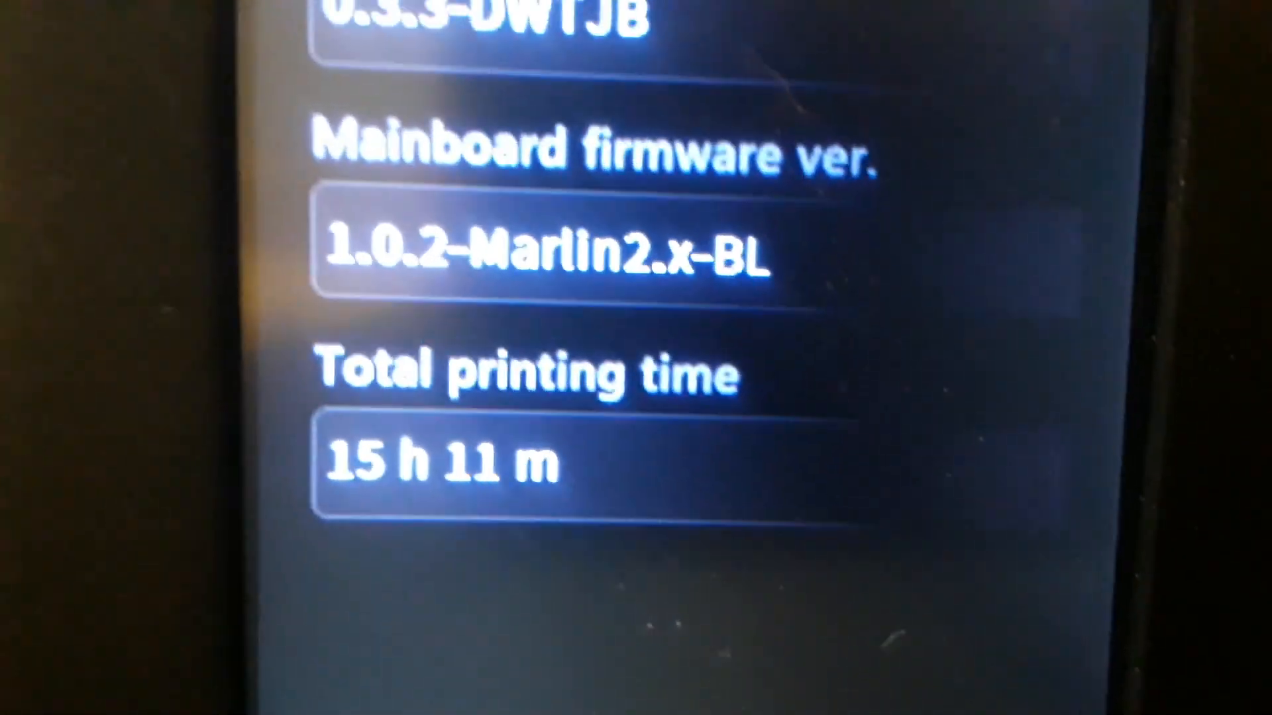